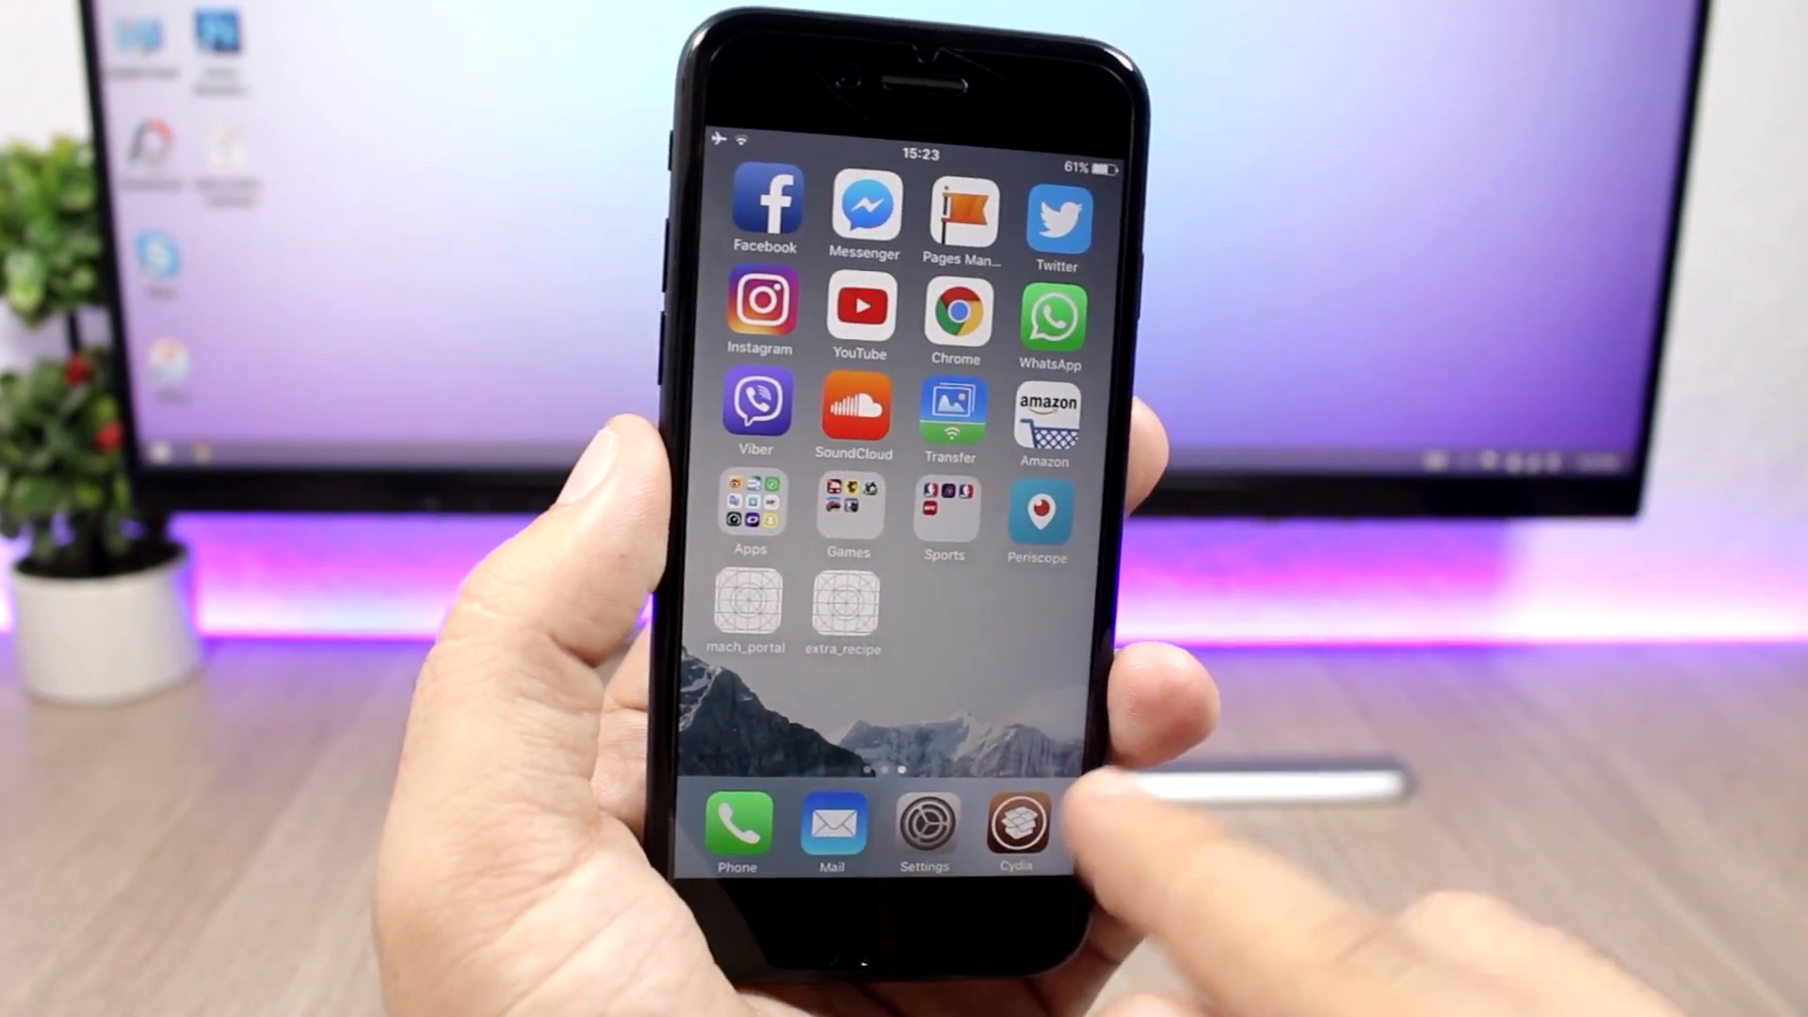
- Launch Cydia from the dock to reach the All Packages and System sections list
click(1018, 822)
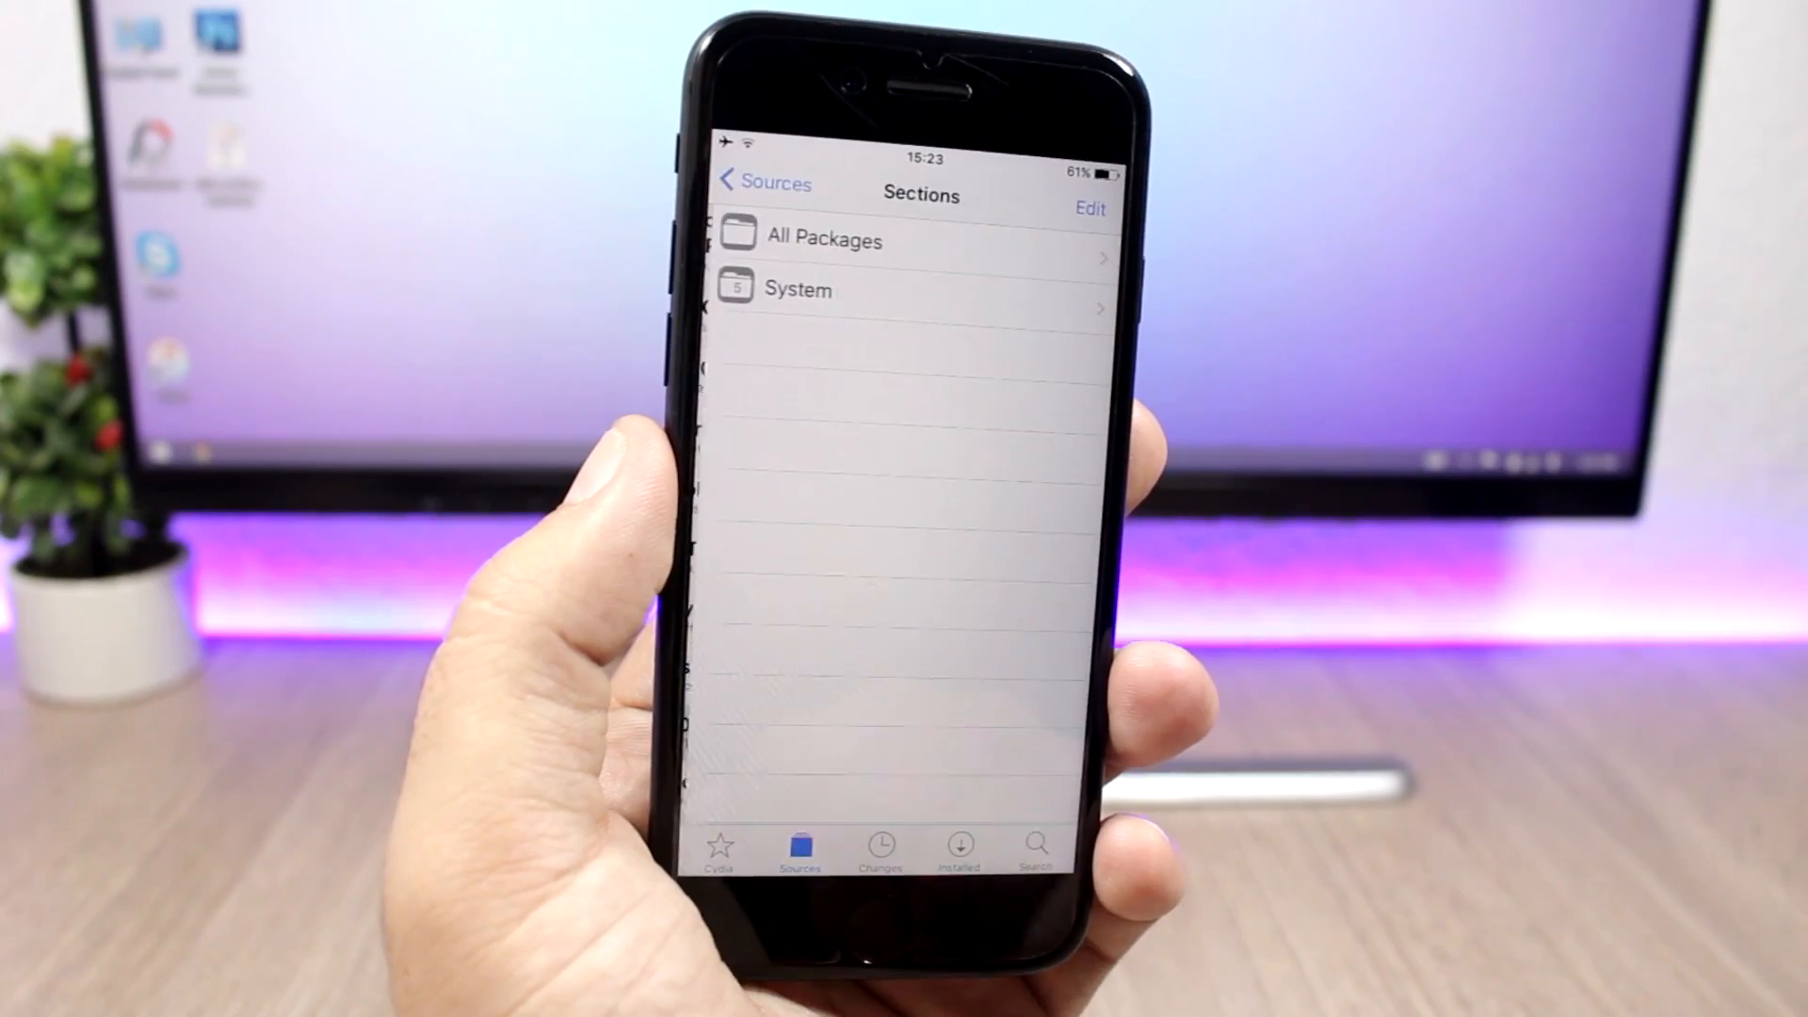
- Open the System section and view the Kenobi for Yalu package details
click(798, 289)
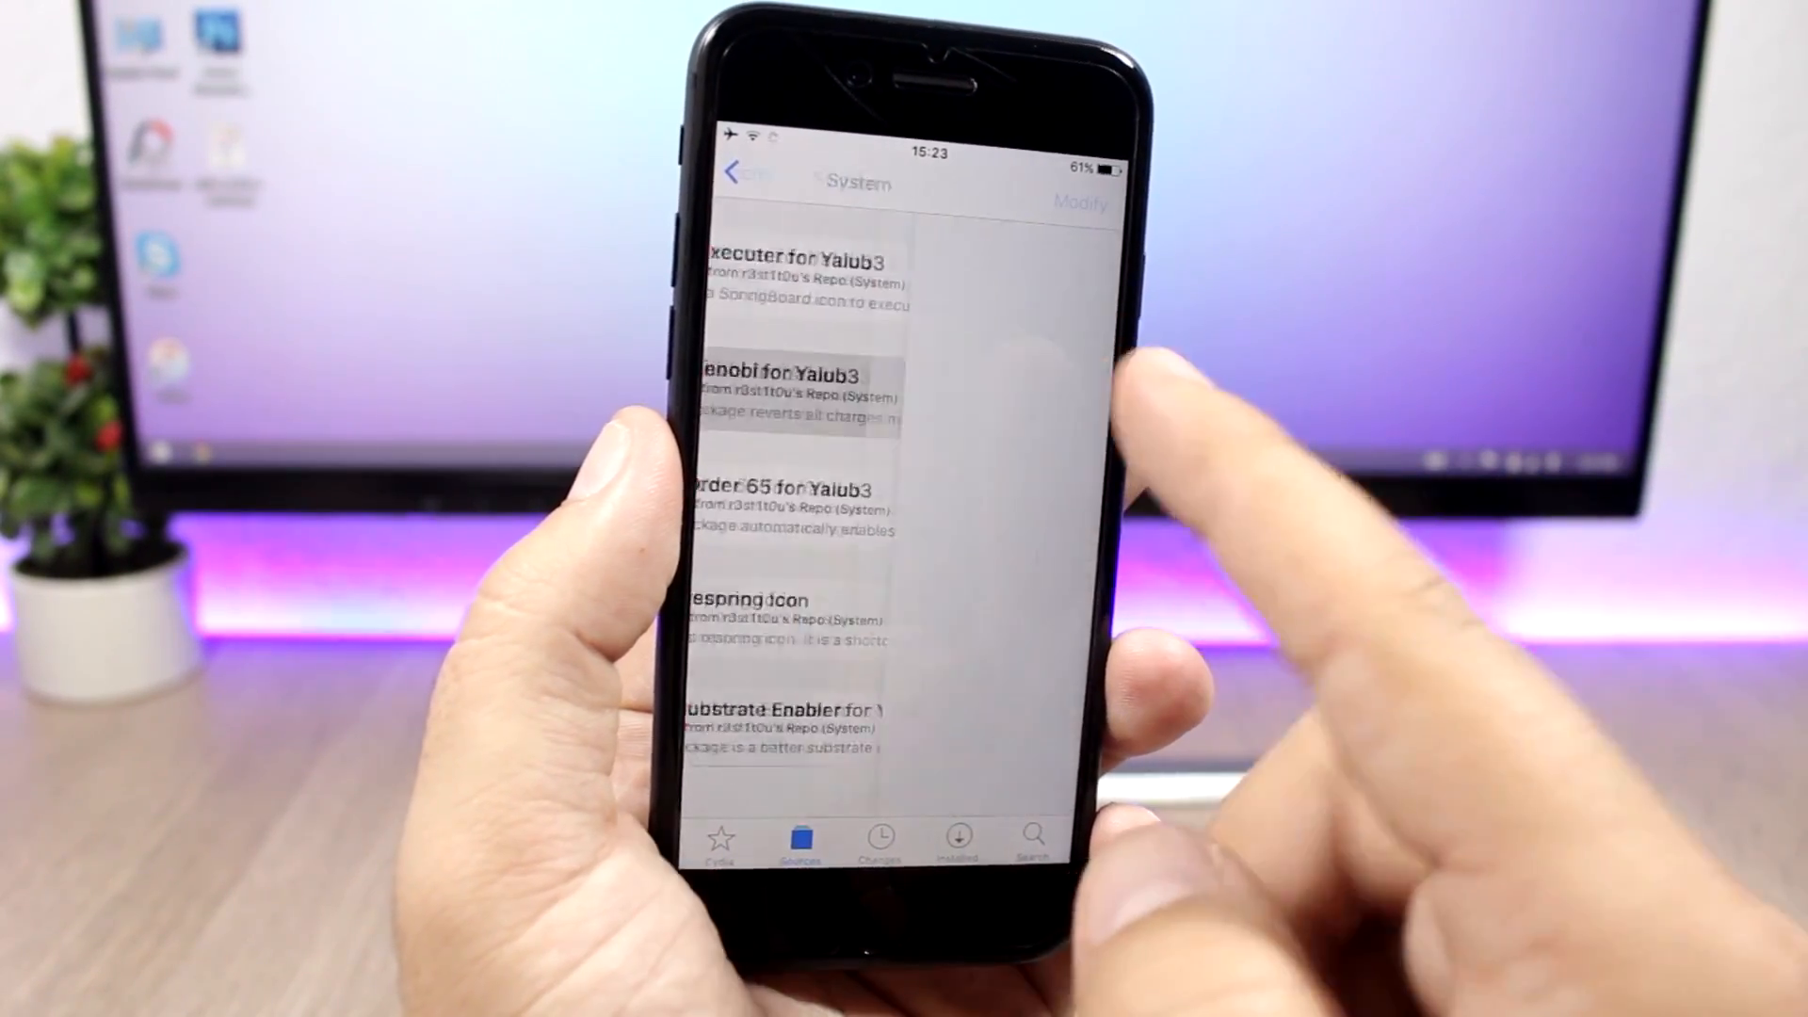
click(842, 397)
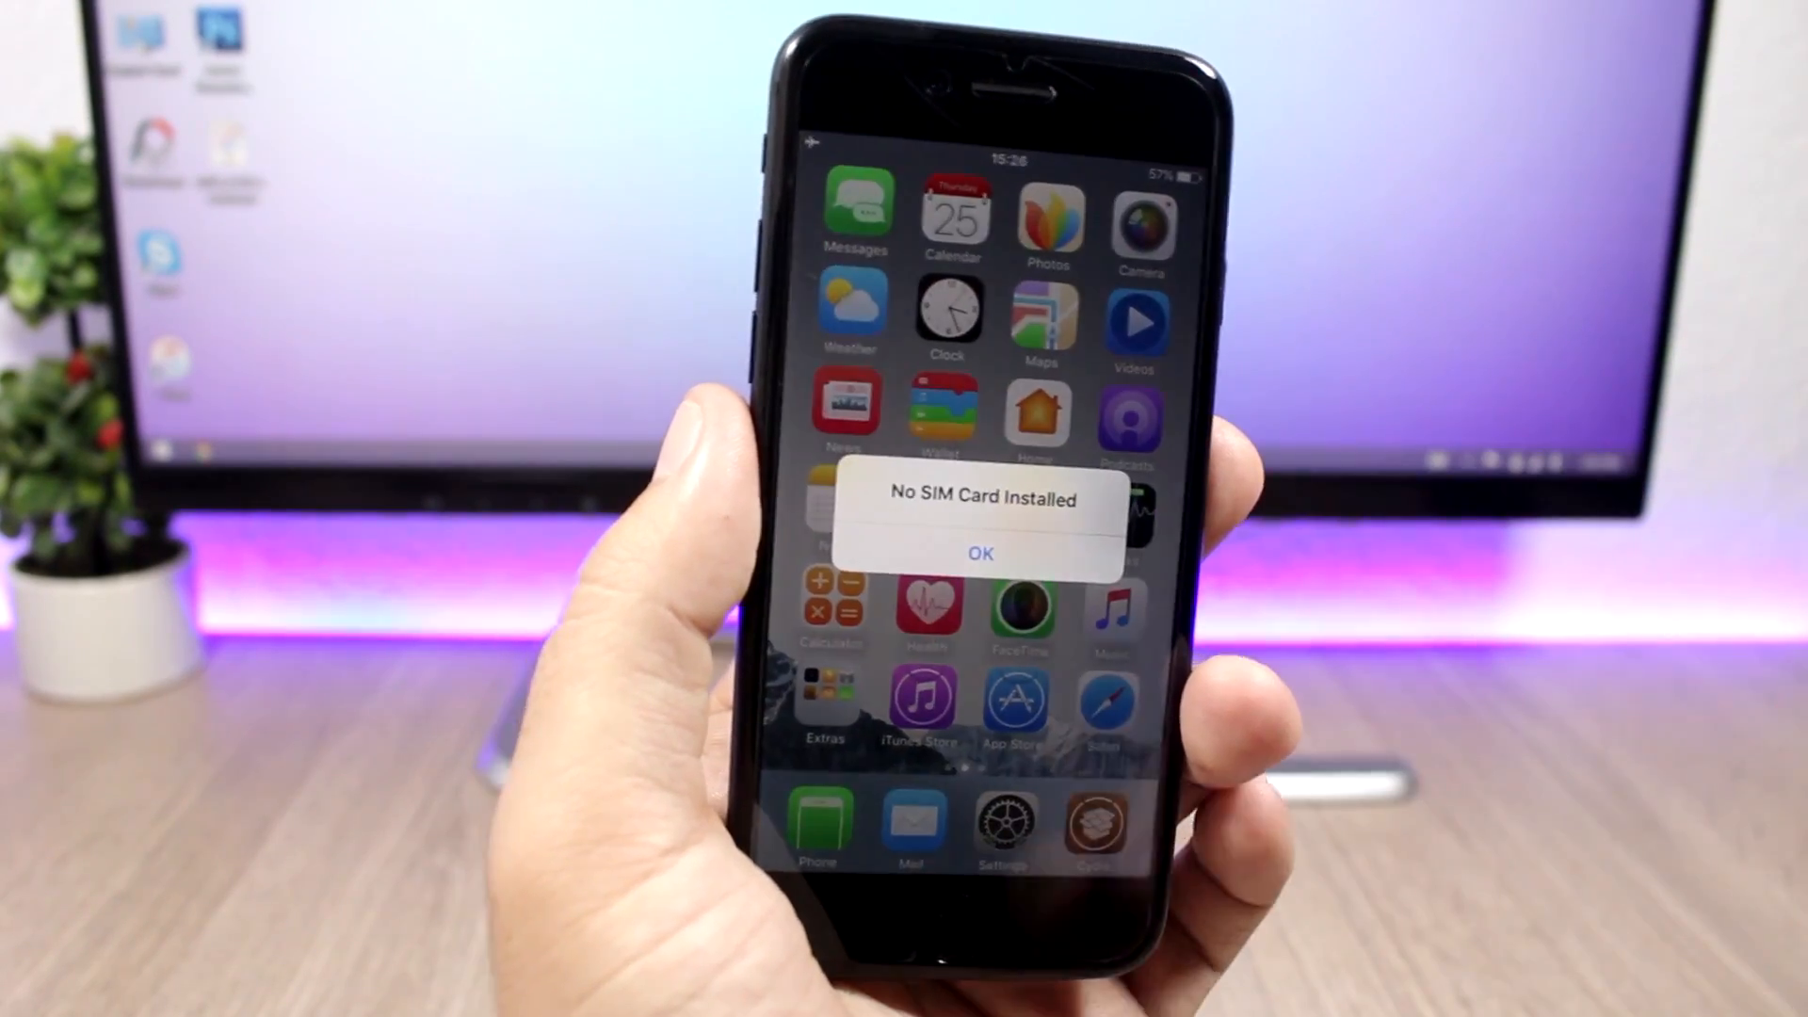
- Tap OK to dismiss the No SIM Card Installed alert
click(980, 554)
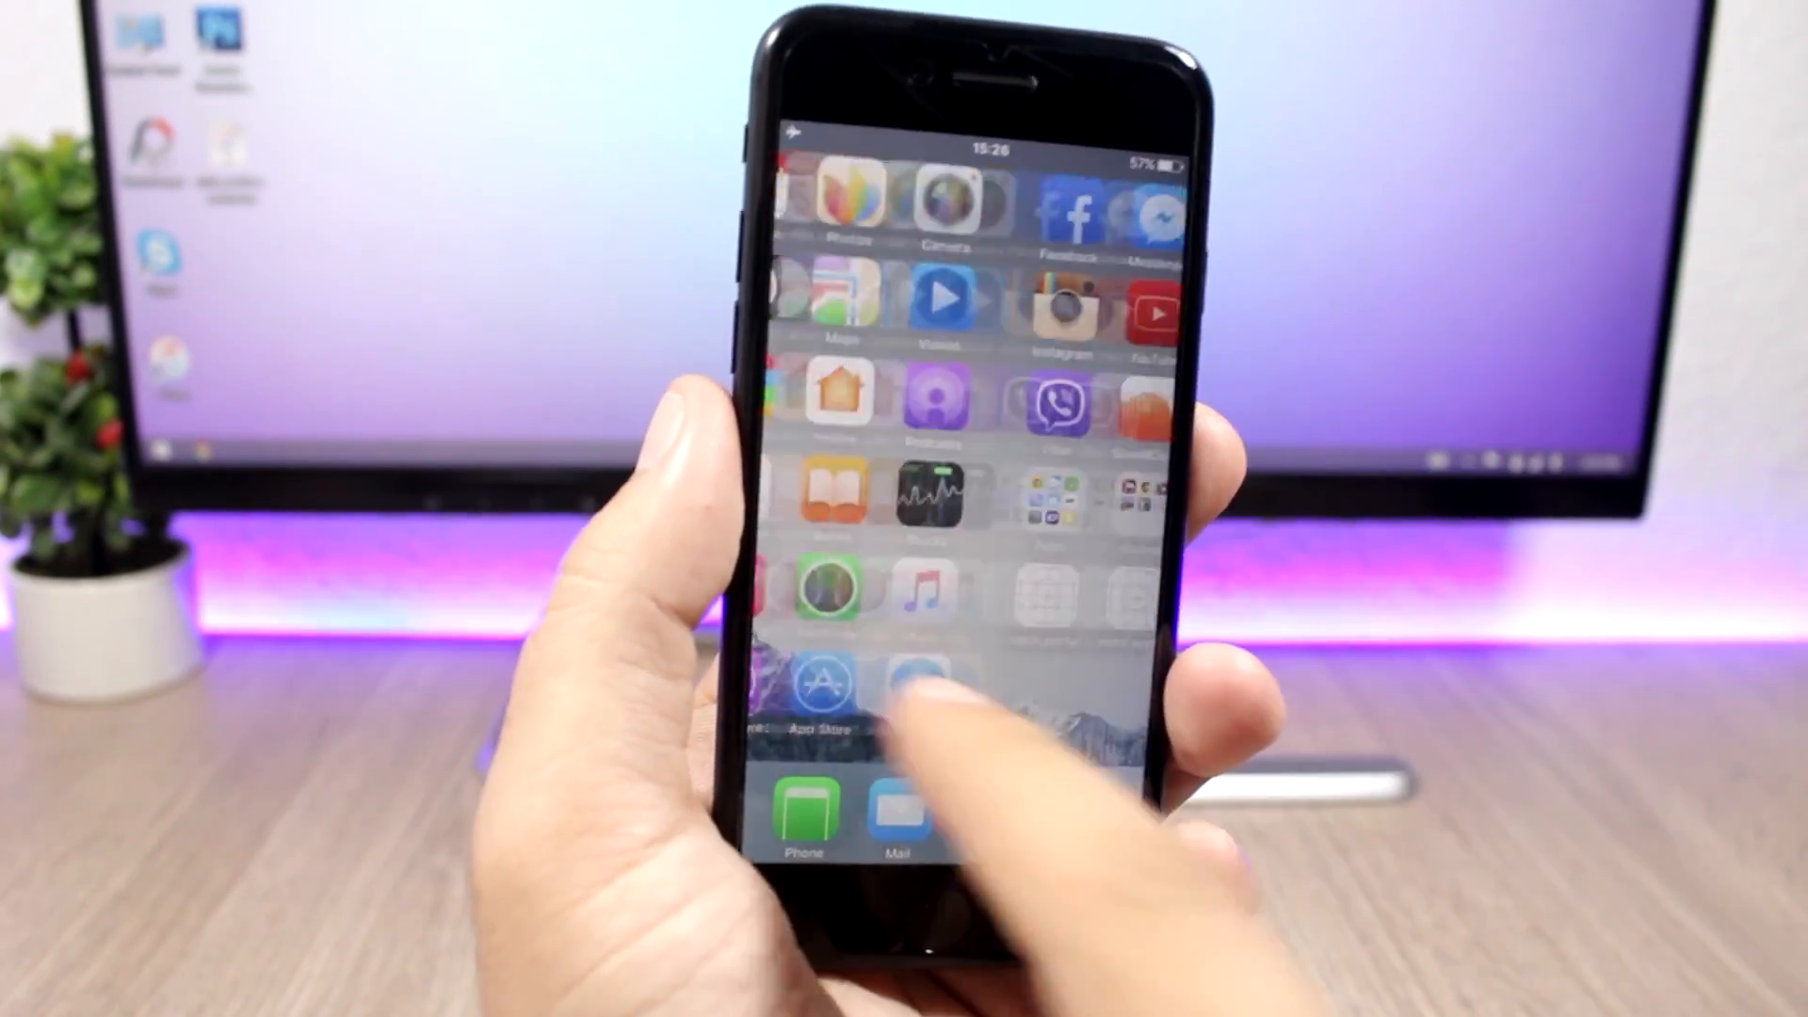